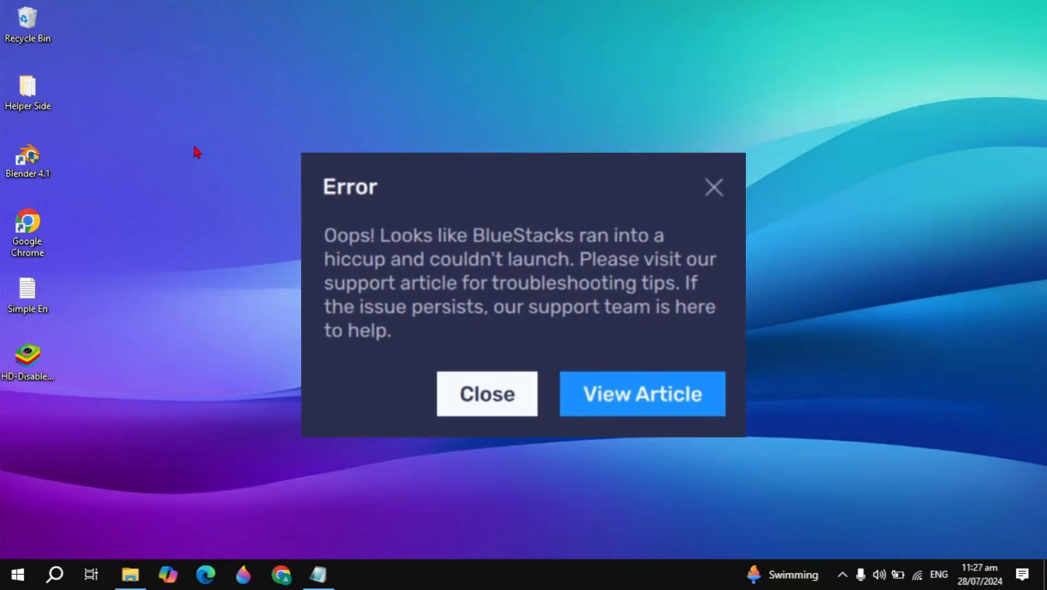
Dismiss the BlueStacks launch error dialog.
click(487, 394)
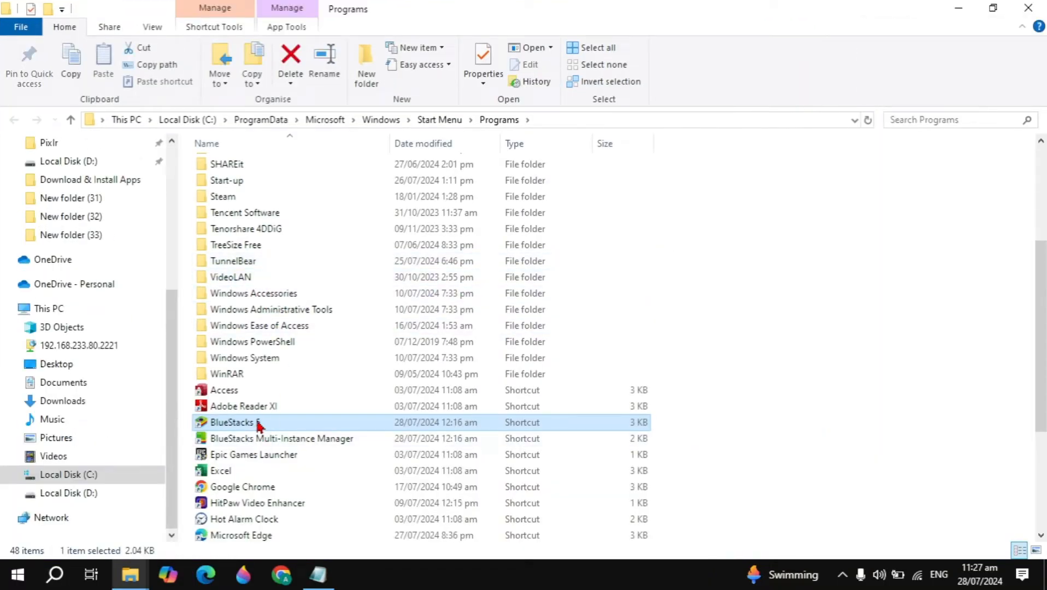
Open the BlueStacks 5 shortcut's file location to reach the BlueStacks_nxt folder.
right_click(231, 423)
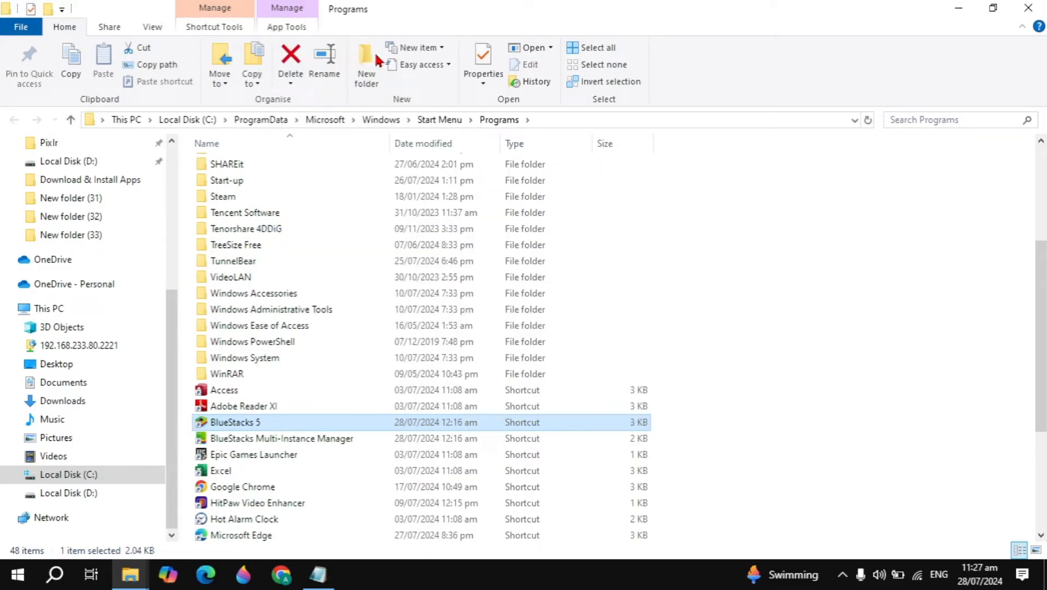
double_click(234, 422)
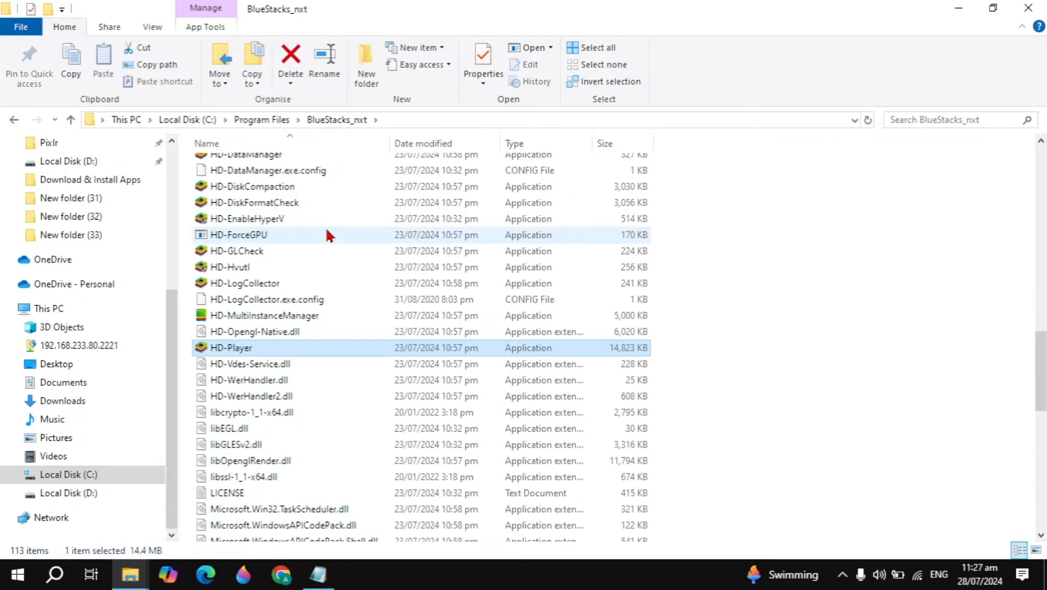
mouse_move(267, 352)
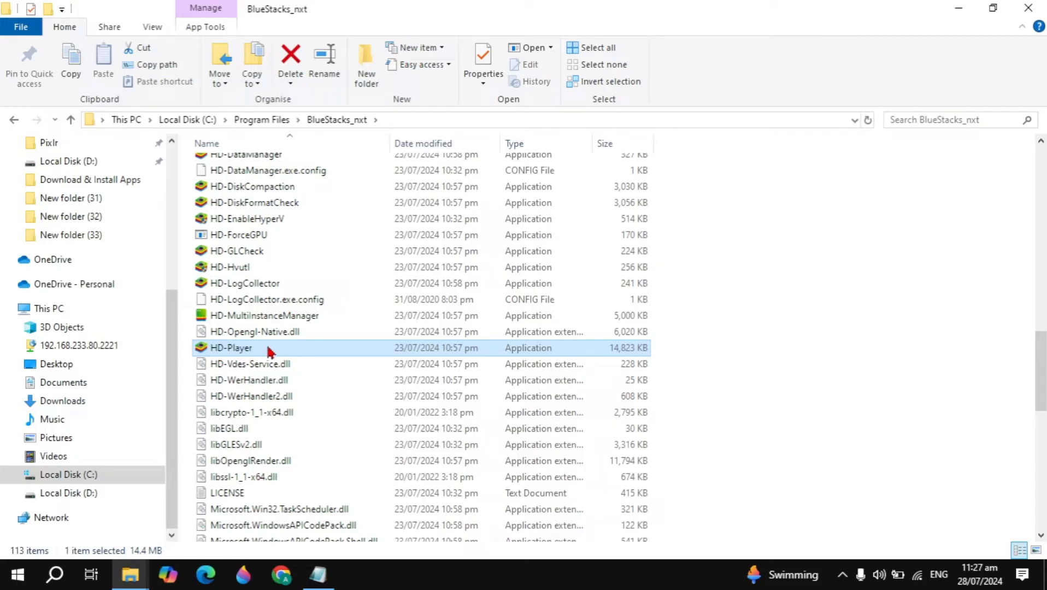
Set HD-Player's compatibility to Windows 8, no full-screen optimisations, run as administrator.
right_click(231, 348)
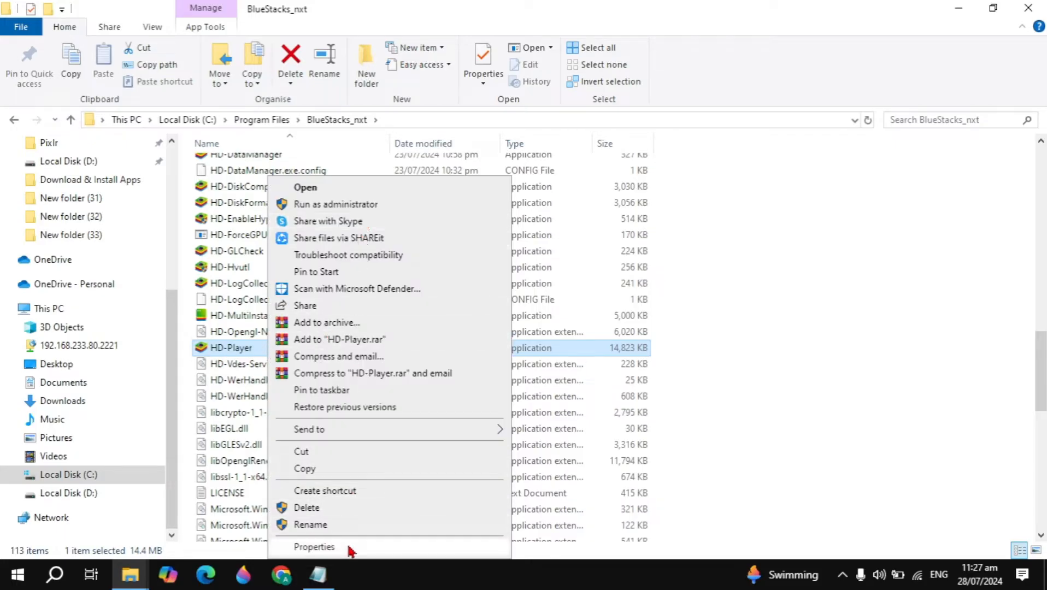
click(314, 547)
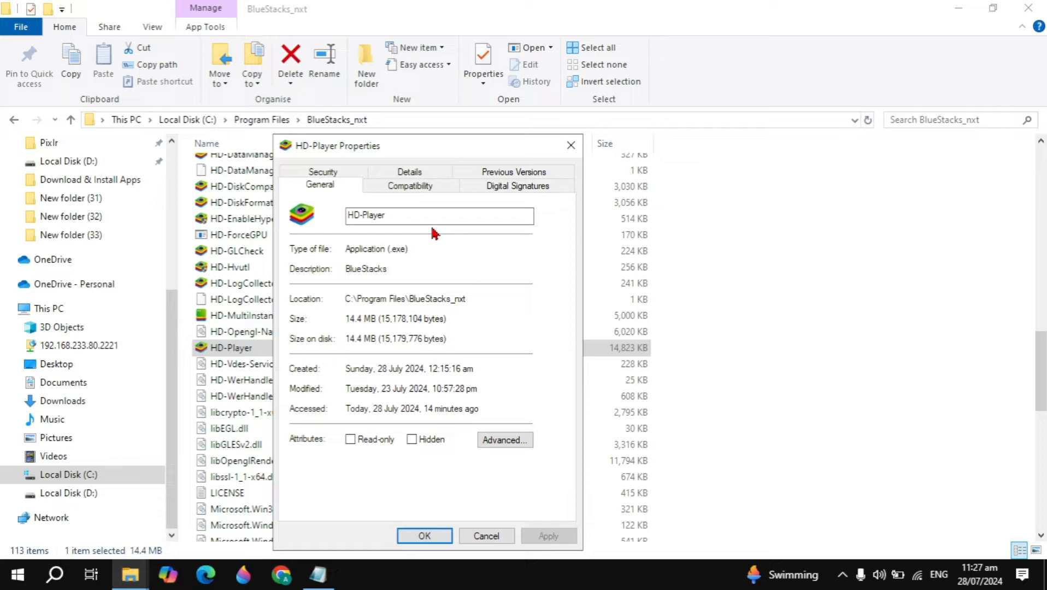
click(409, 185)
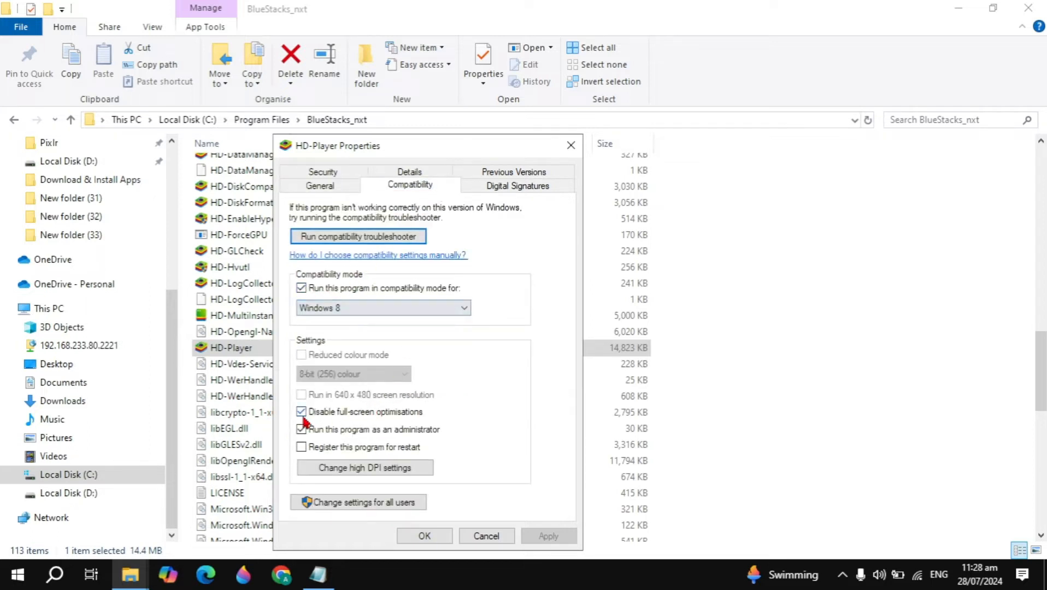
click(301, 429)
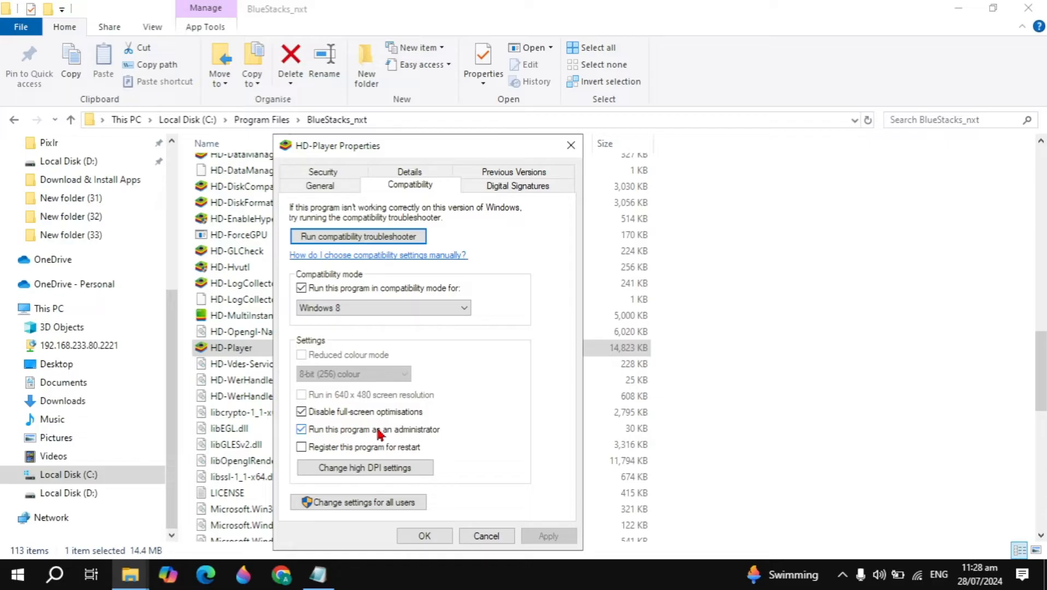
mouse_move(384, 440)
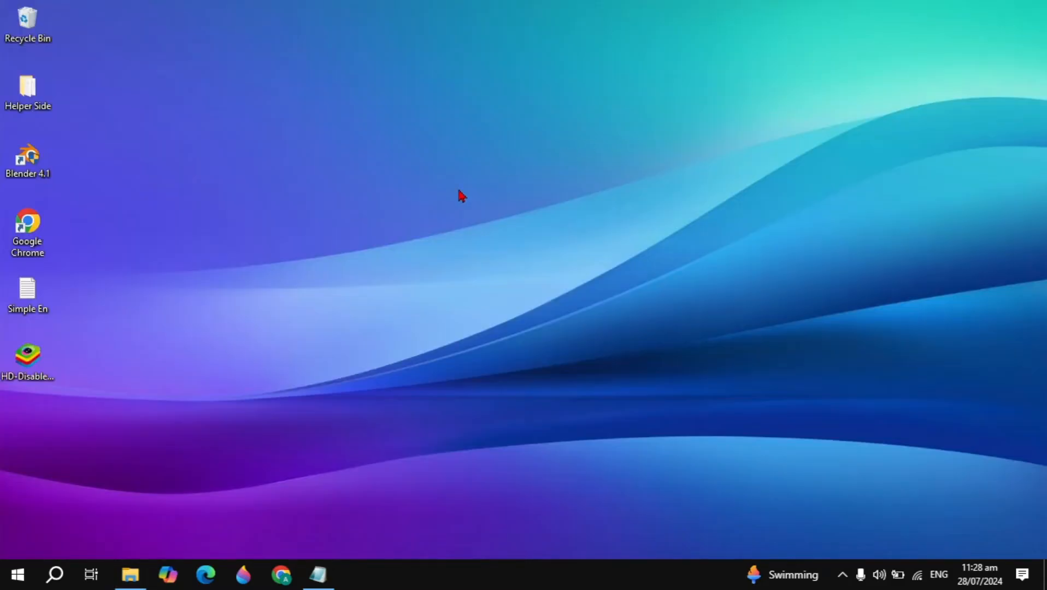
mouse_move(130, 541)
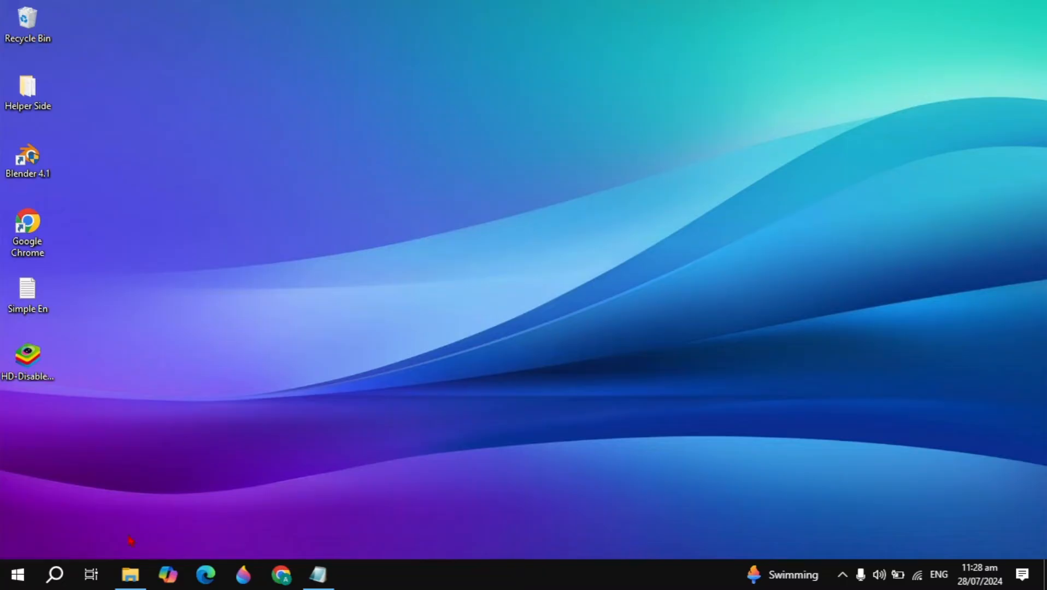
Search Windows for 'core' to find the Core isolation setting.
click(54, 575)
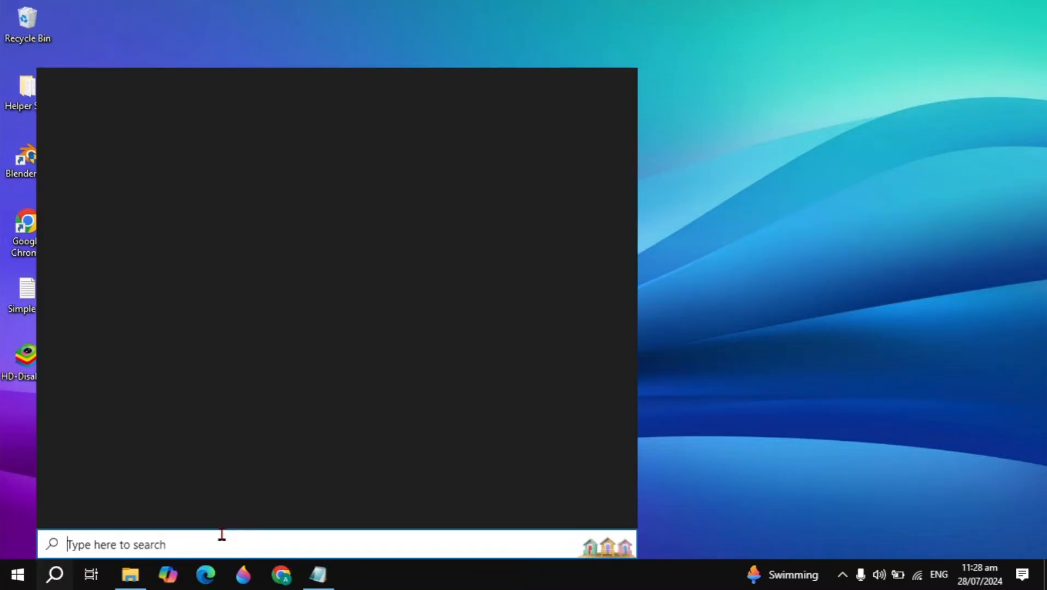
text(control Panel)
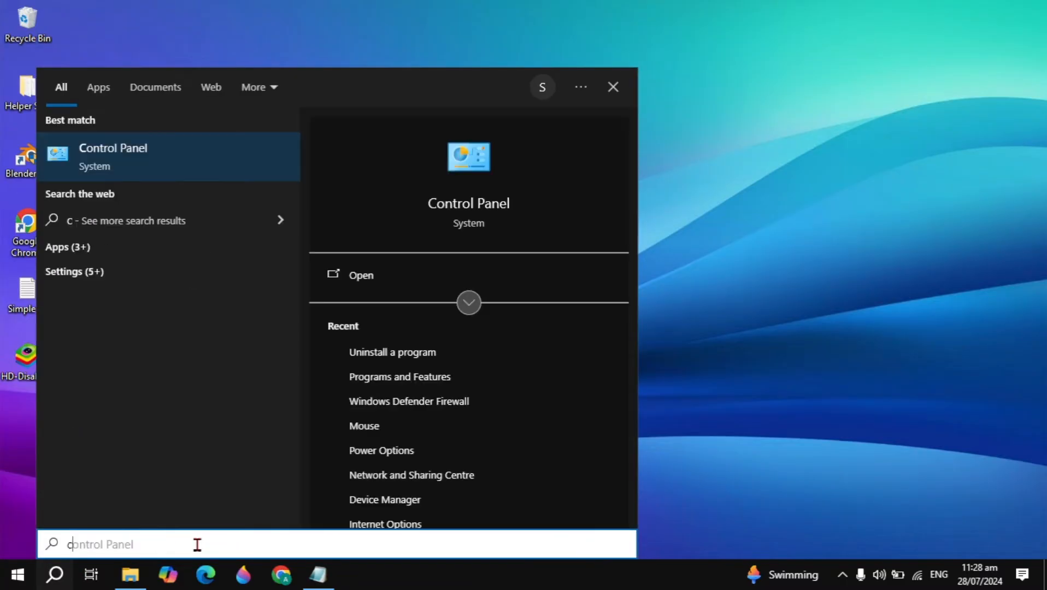
text(core)
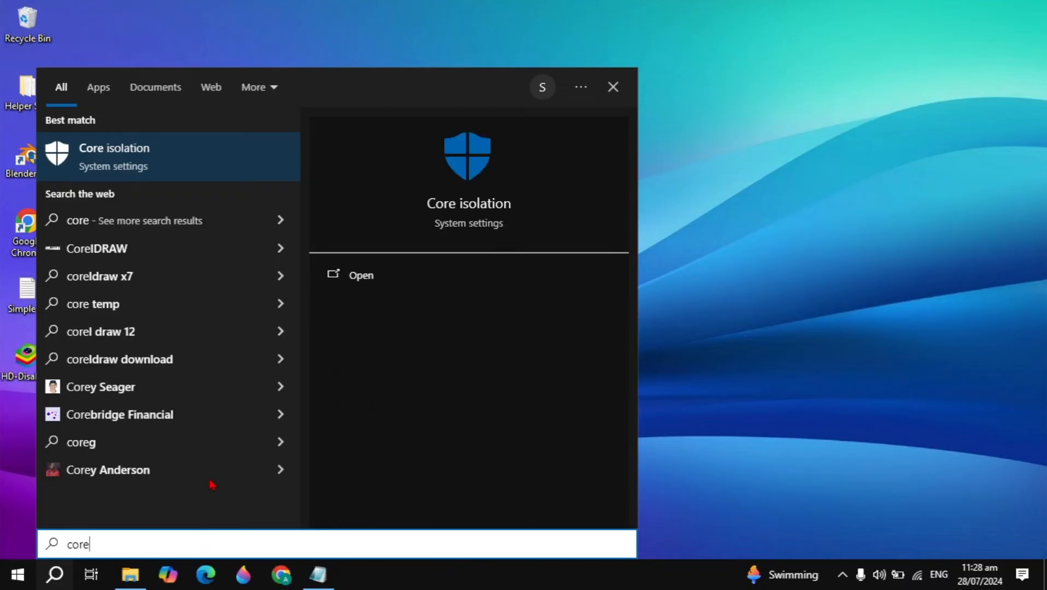
mouse_move(196, 159)
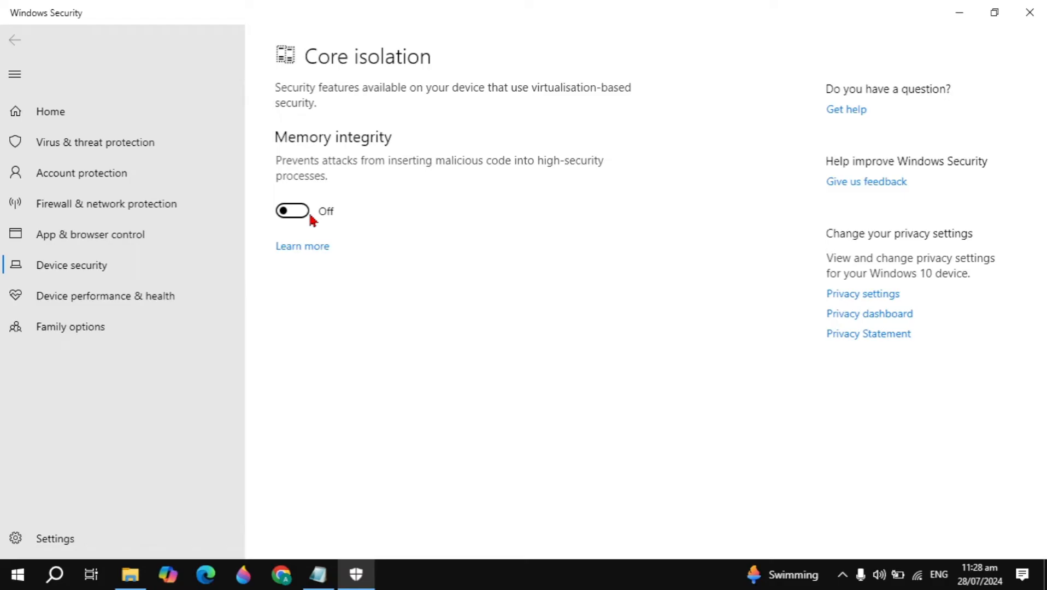
mouse_move(326, 222)
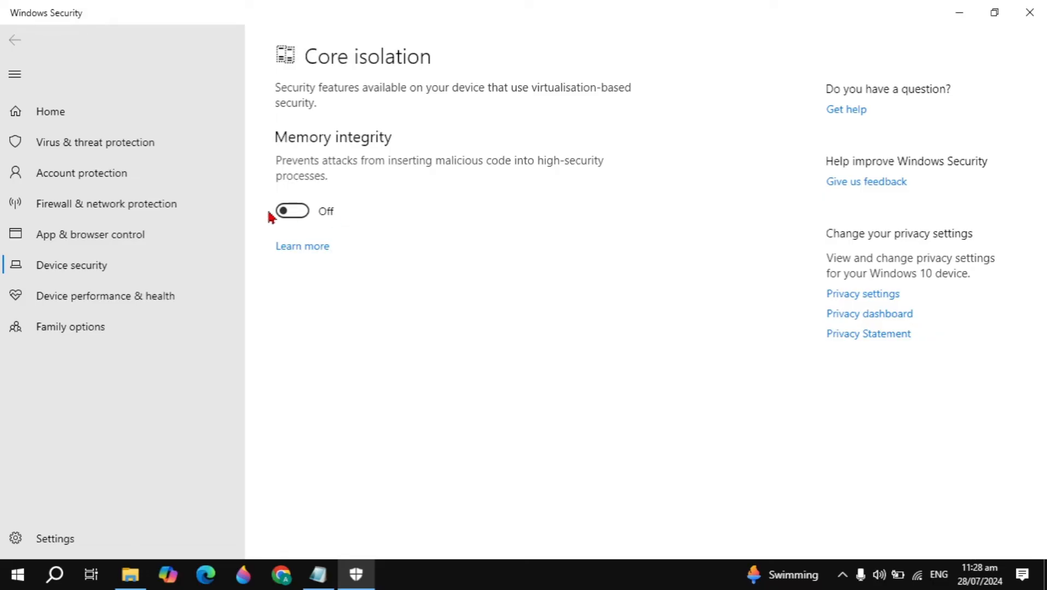
Close Windows Security after turning Memory integrity off.
click(1029, 12)
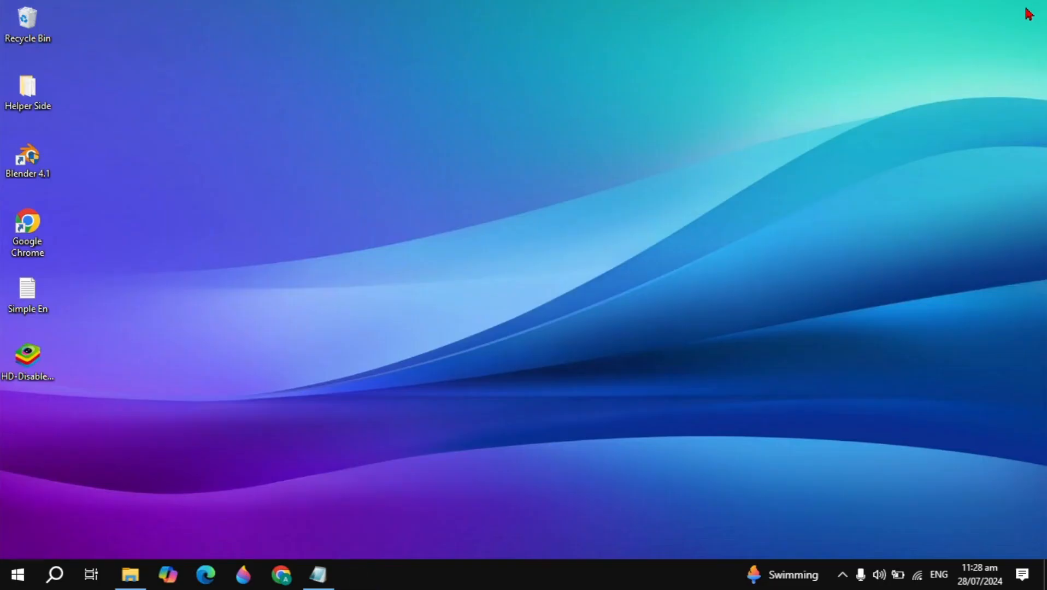
mouse_move(400, 246)
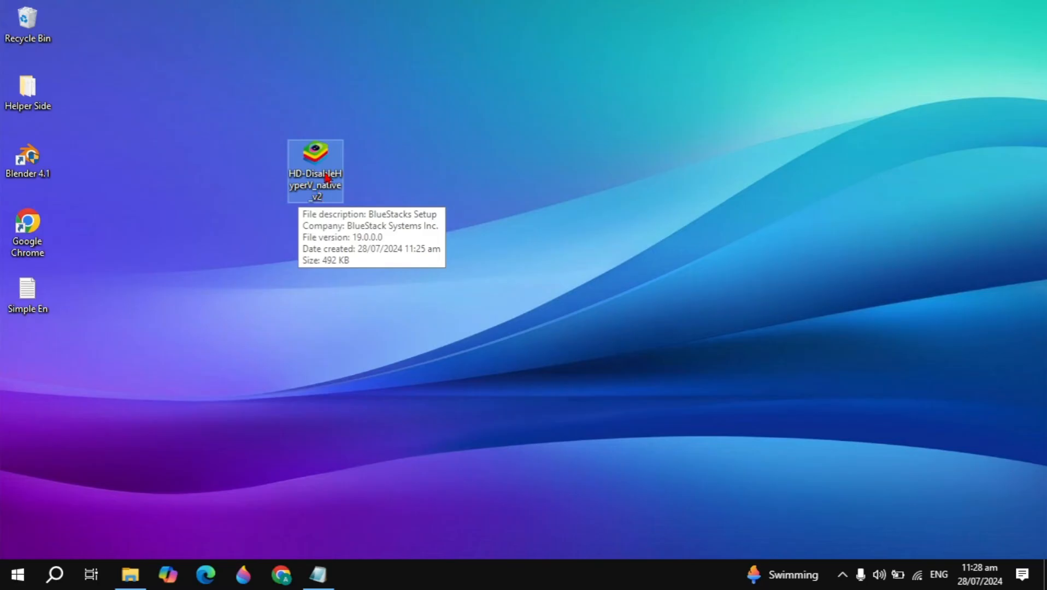
mouse_move(324, 180)
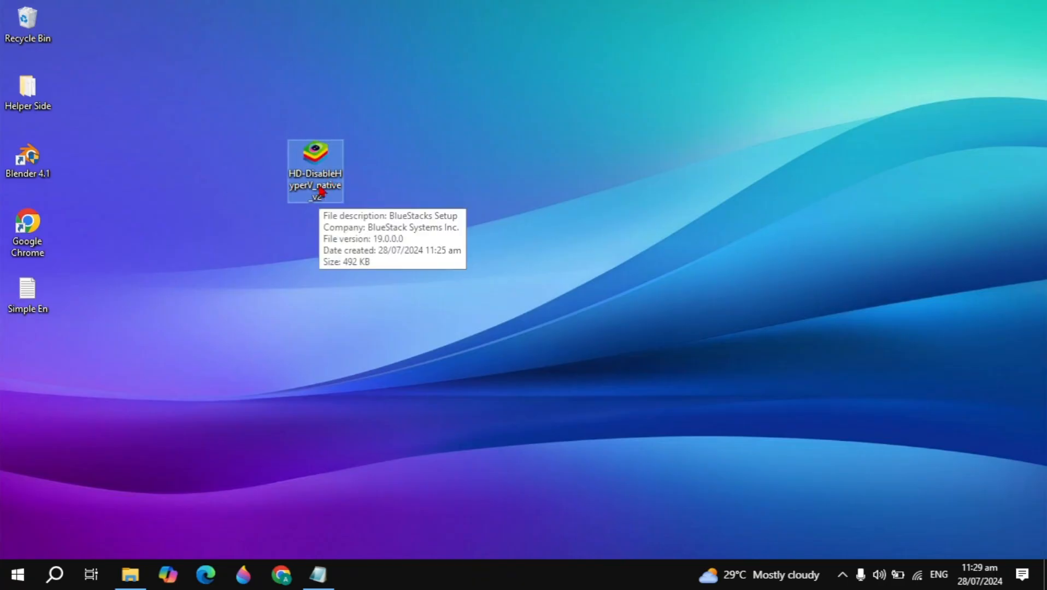
mouse_move(306, 328)
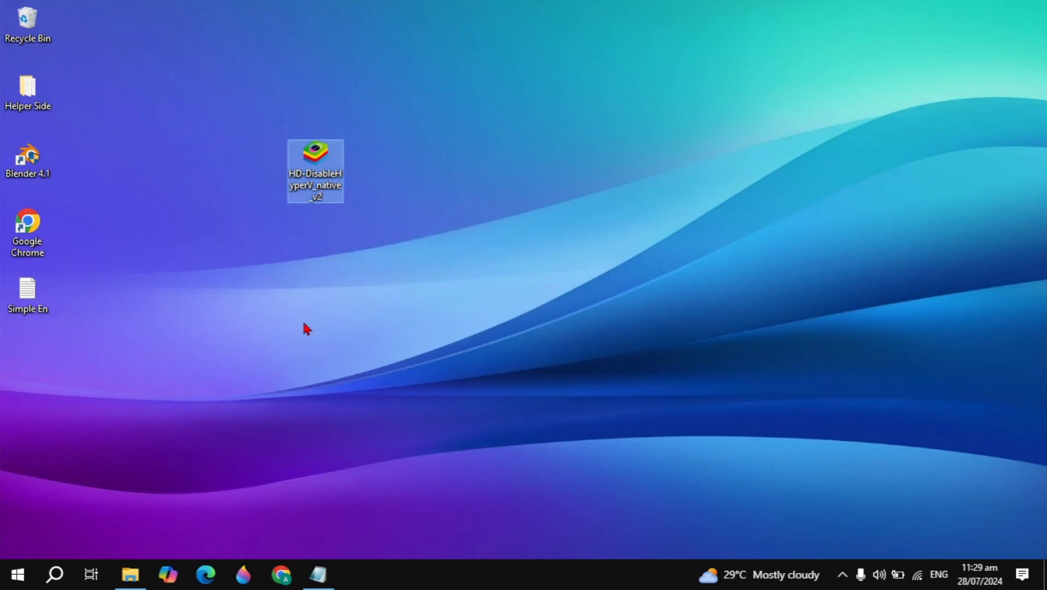